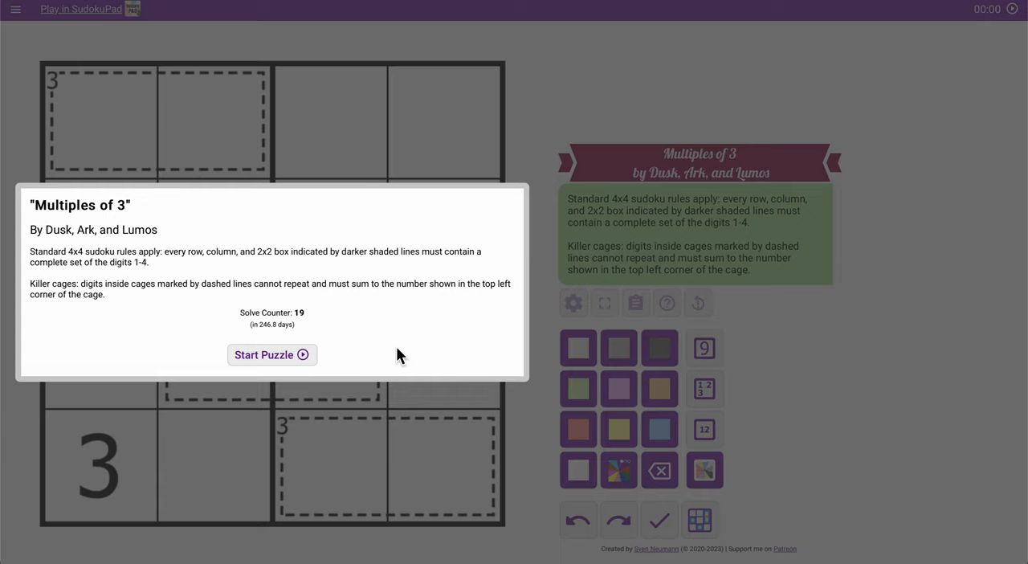
mouse_move(297, 193)
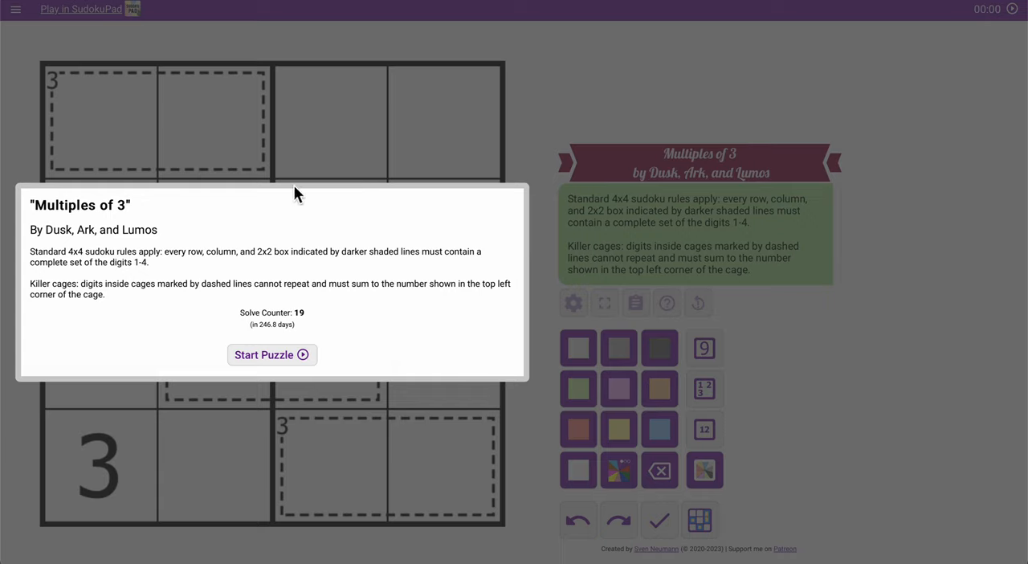
mouse_move(275, 72)
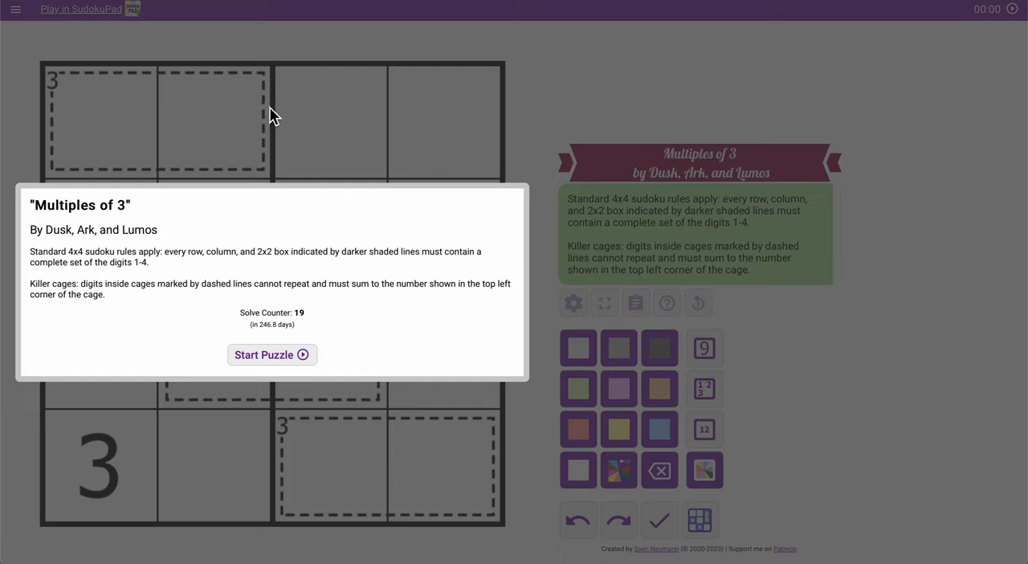
mouse_move(276, 128)
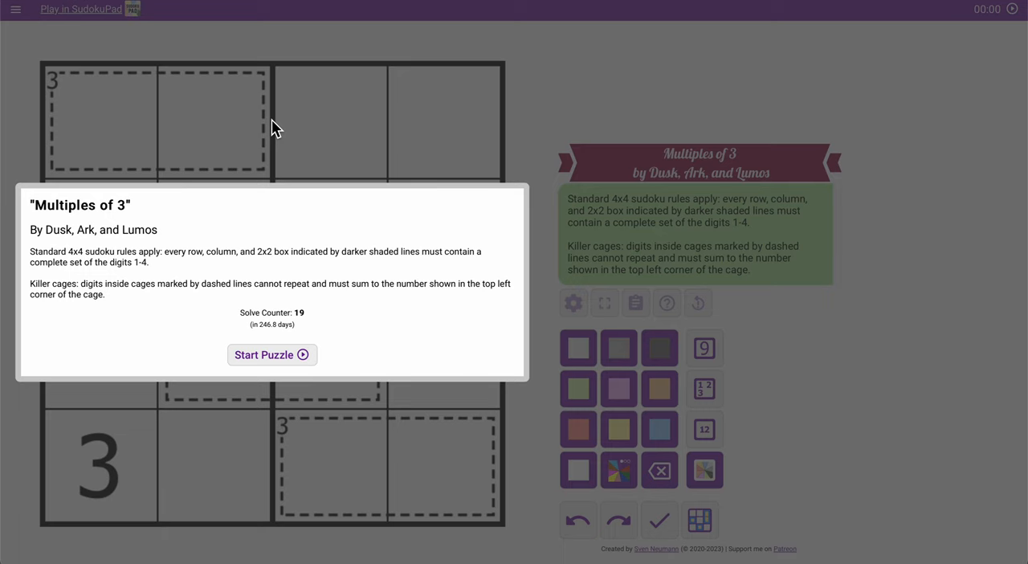
- Start the Multiples of 3 puzzle from its introduction dialog
click(271, 354)
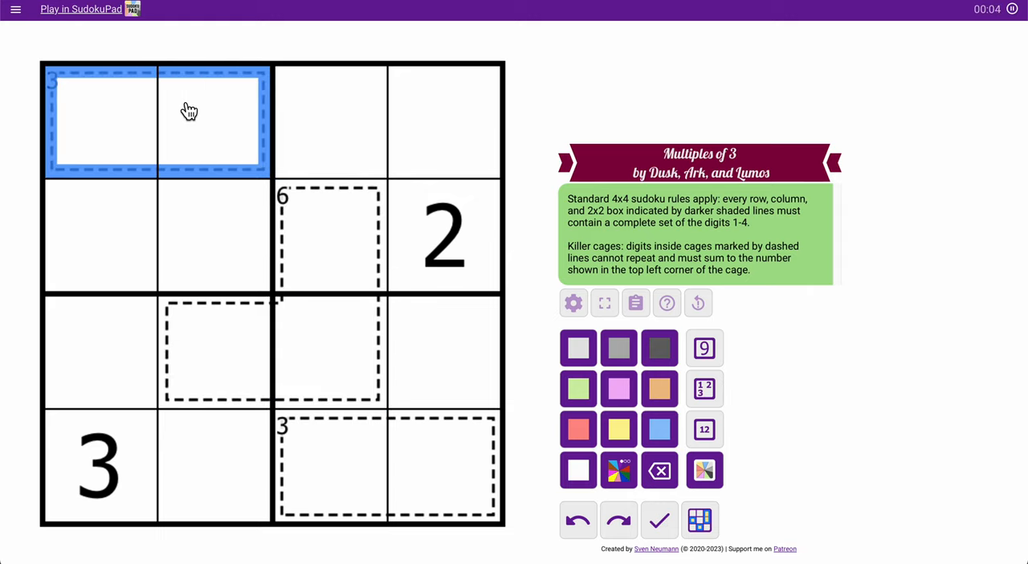
- Deselect the top 3-cage and switch to centre pencil-mark mode
click(855, 363)
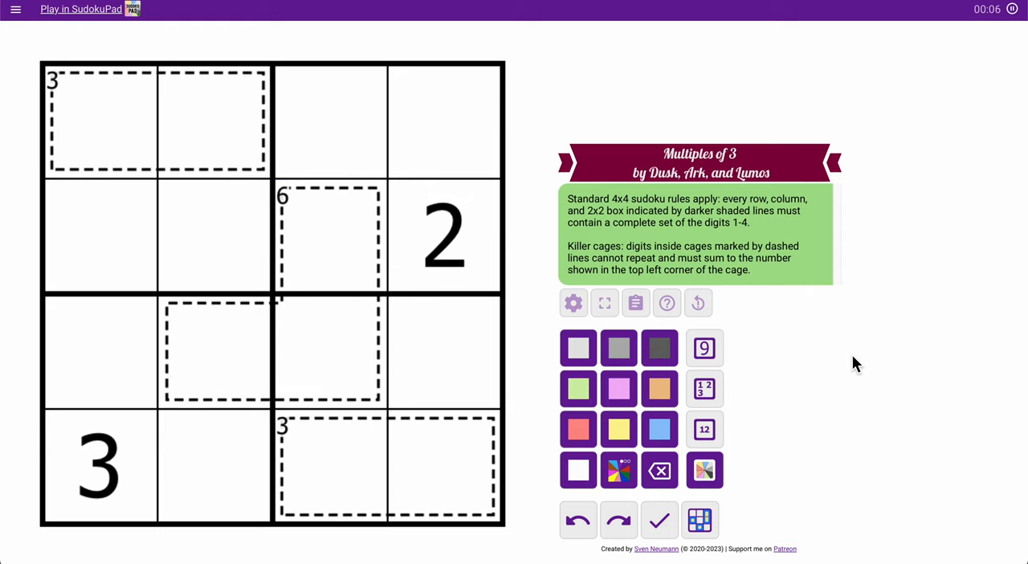
click(697, 302)
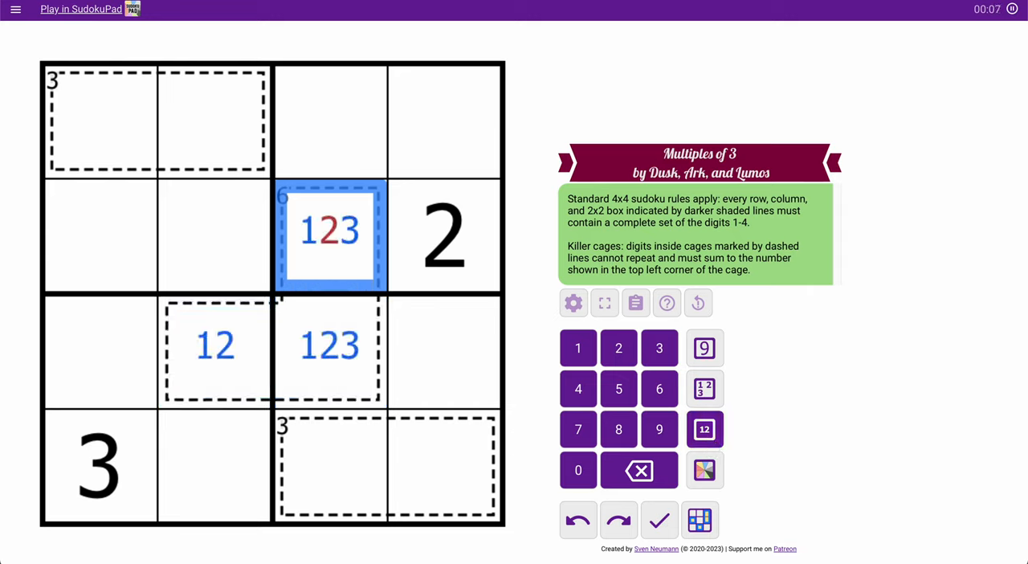
- Pencil candidates 123, 12 and 13 into the 6-cage cells, then switch to normal digits
click(619, 347)
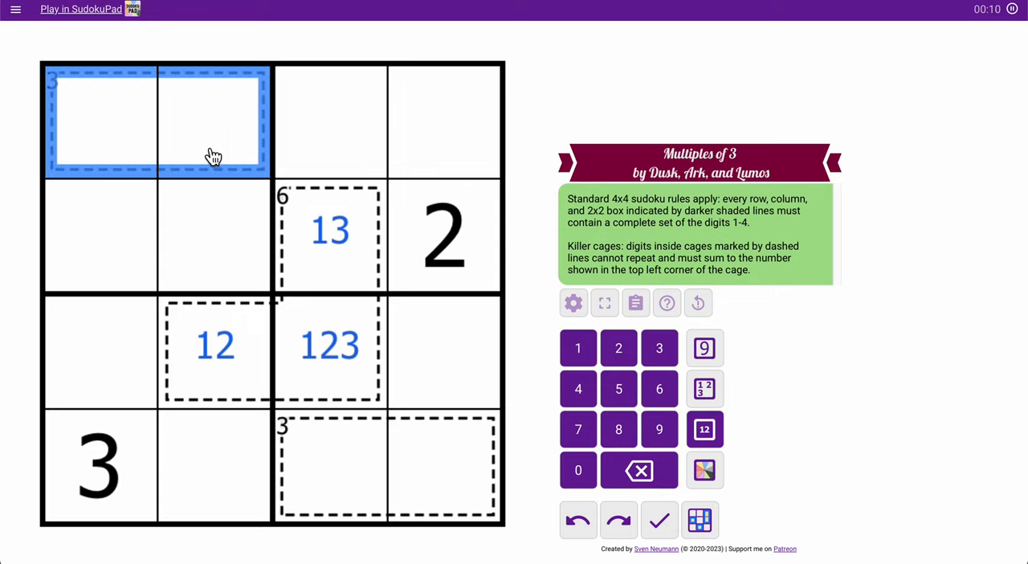
click(704, 428)
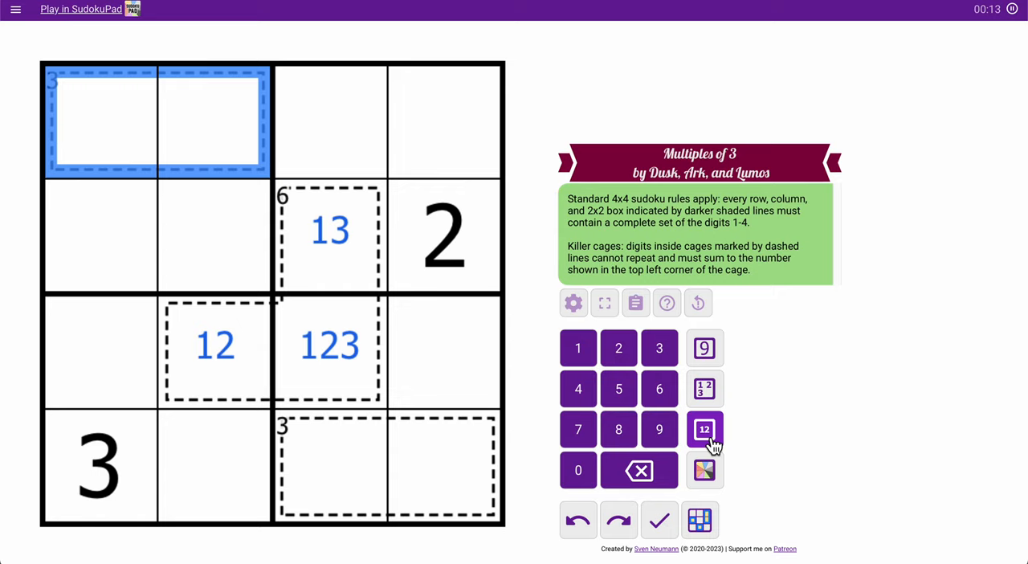
click(705, 429)
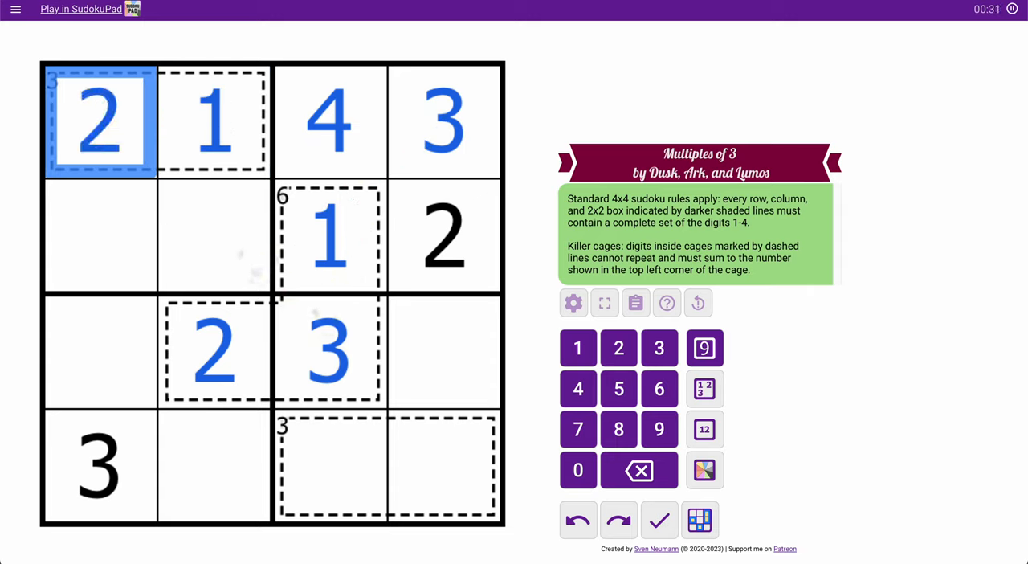
- Fill the remaining cells with blue digits, finishing the bottom 3-cage
click(213, 235)
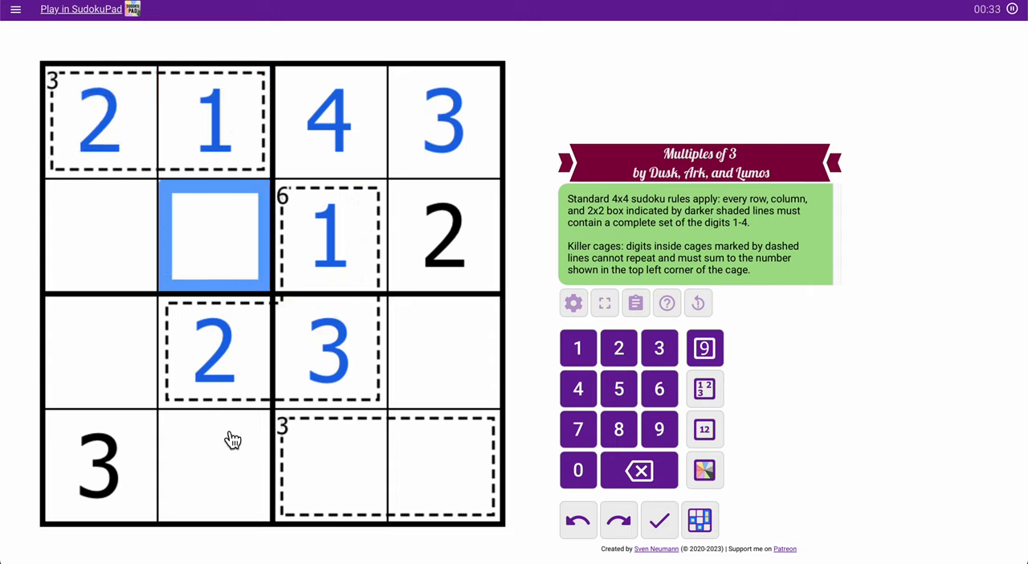
click(213, 469)
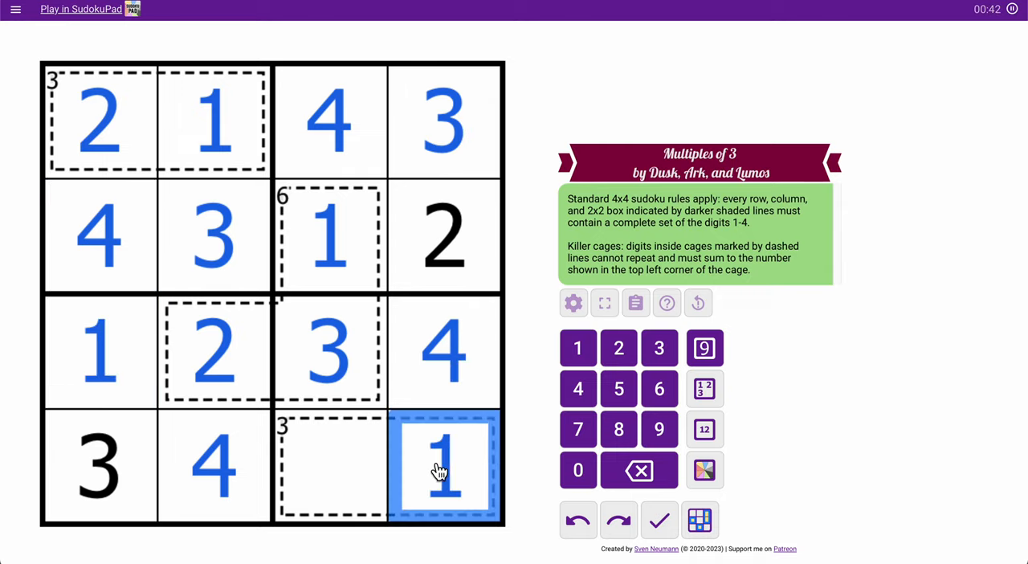
click(444, 468)
text(2)
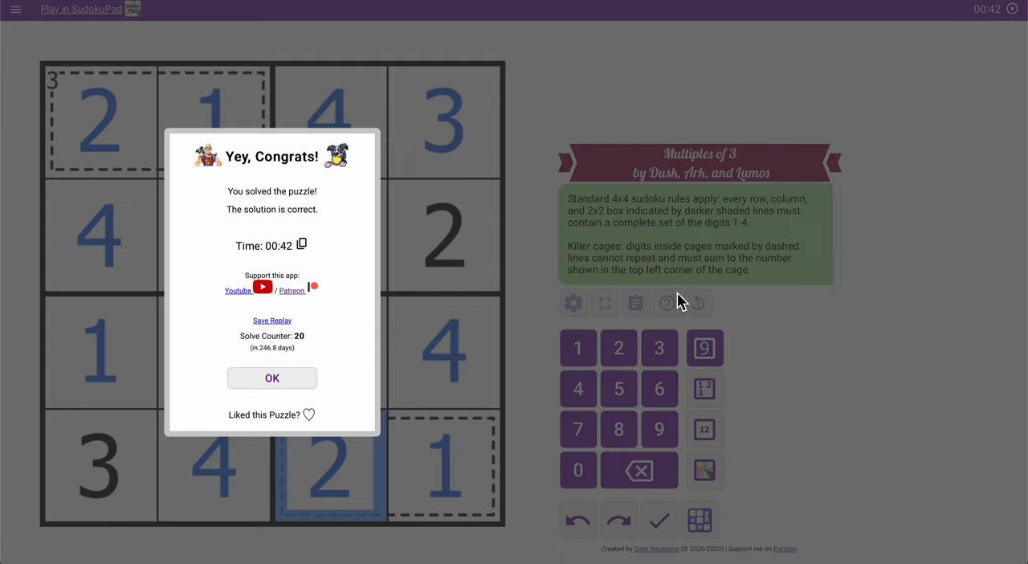
mouse_move(907, 217)
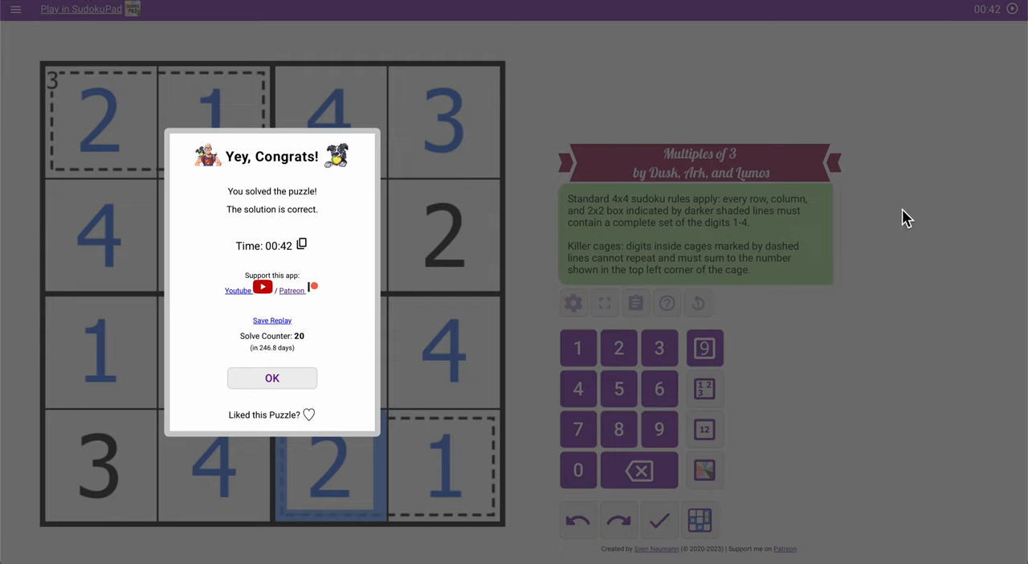